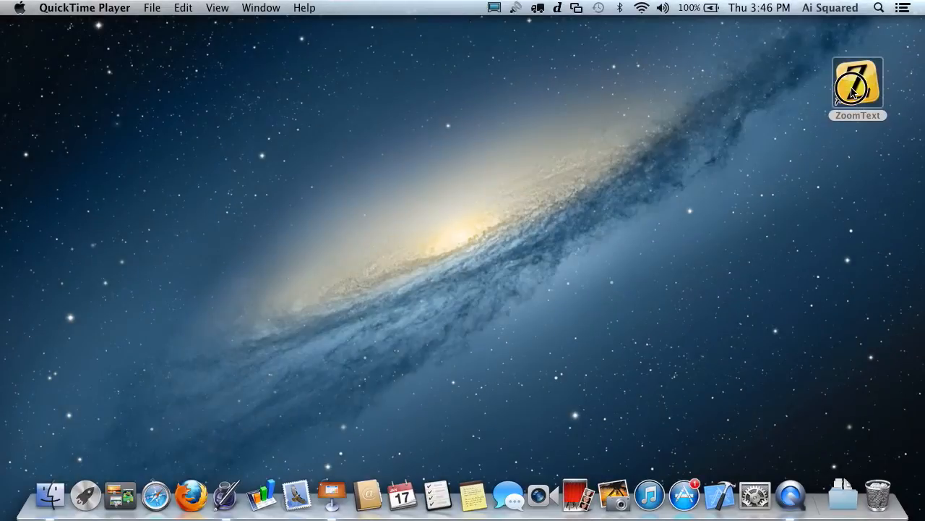
# - Launch ZoomText from its desktop icon and bring up its preferences window
pyautogui.doubleClick(858, 83)
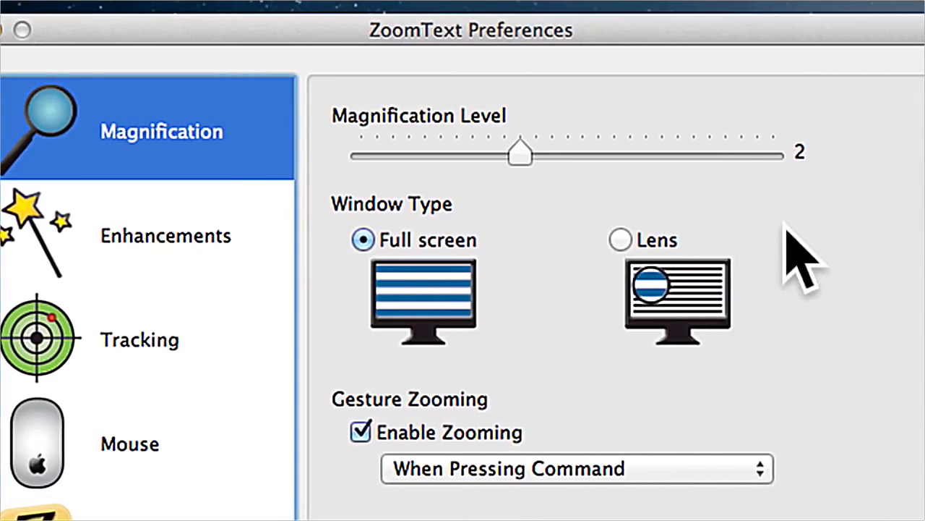
pyautogui.moveTo(521, 152); pyautogui.dragTo(561, 152)
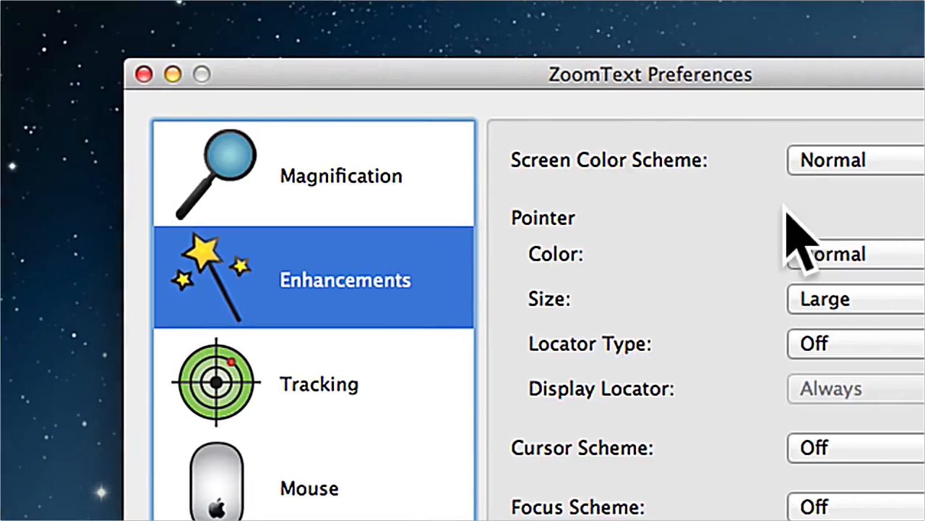
# - Preview the Invert Brightness and Blue on Beige screen color schemes, then revert to Normal
pyautogui.click(832, 160)
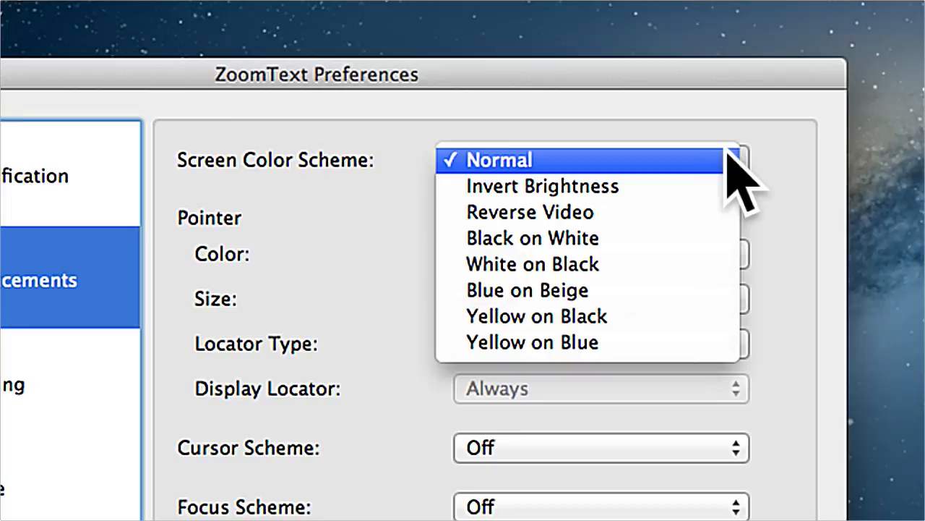
pyautogui.moveTo(730, 210)
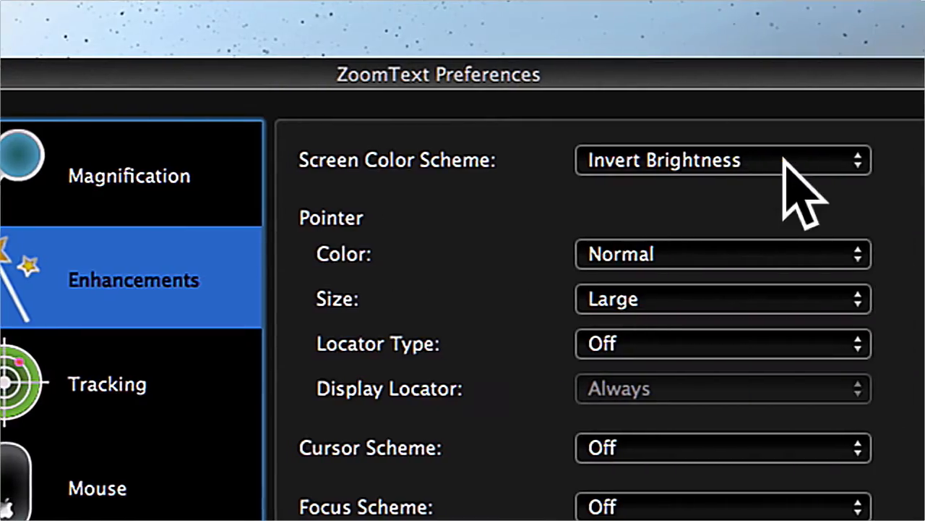
pyautogui.click(722, 160)
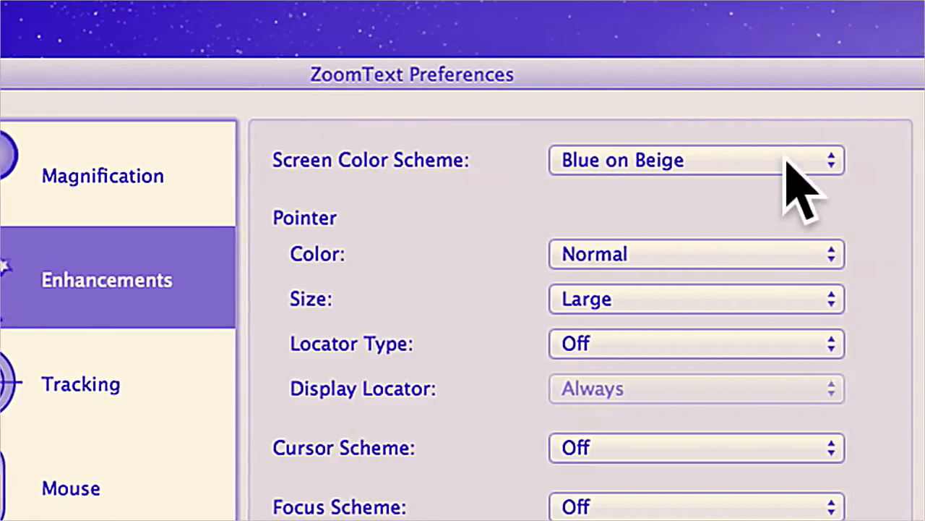
pyautogui.click(696, 160)
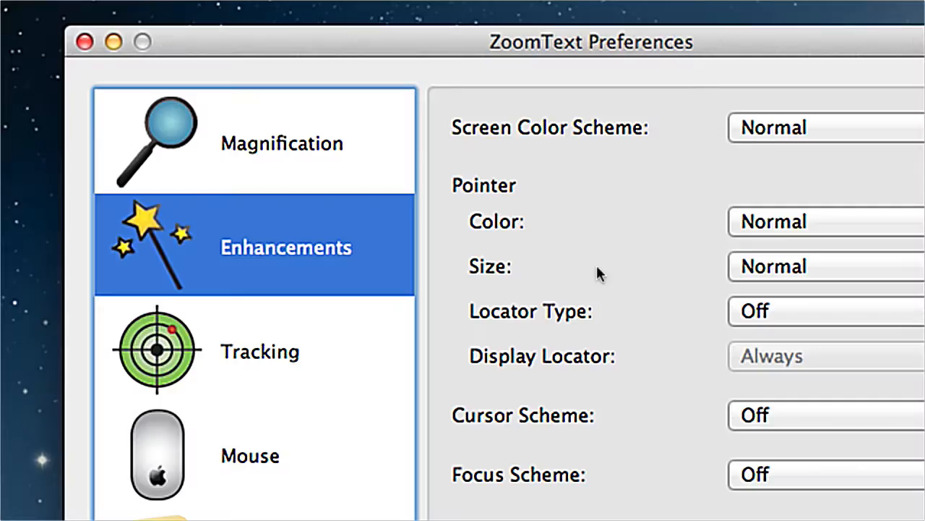
pyautogui.moveTo(586, 281)
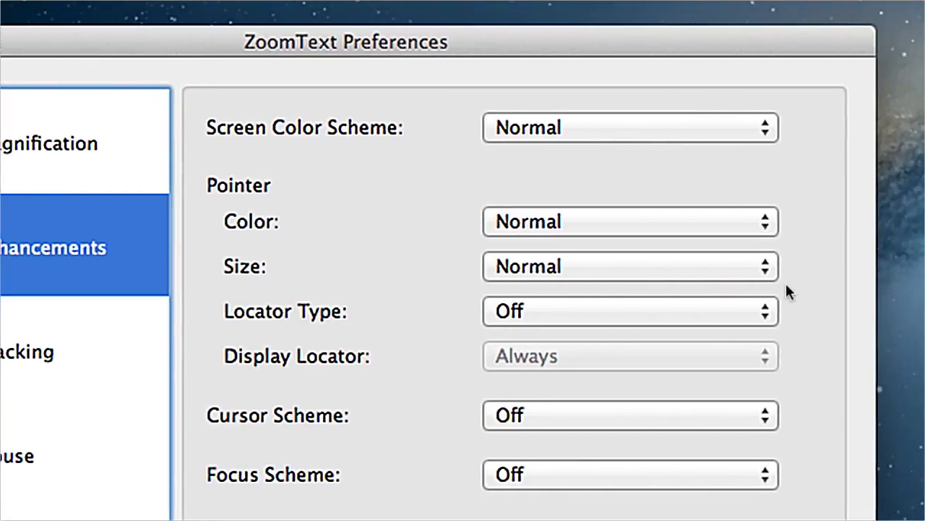
# - Set the ZoomText pointer size to Large and pointer color to Red
pyautogui.click(629, 266)
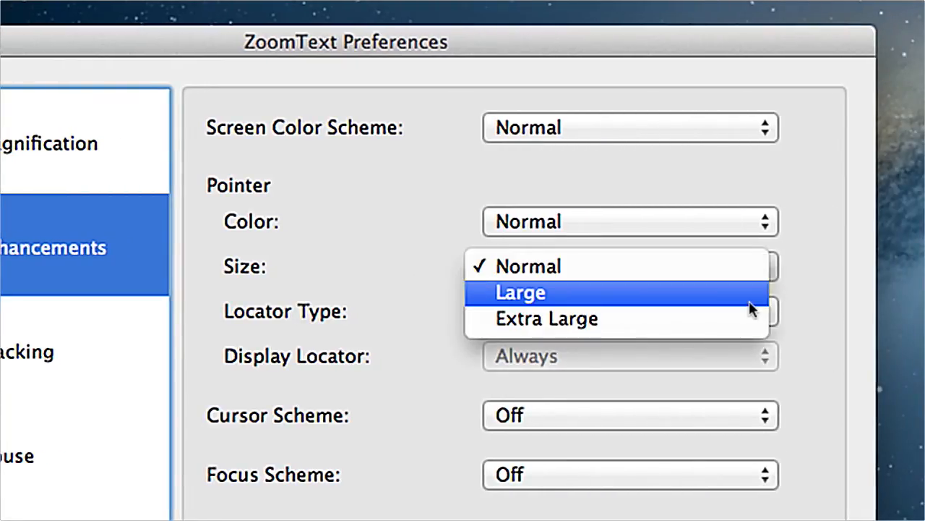
pyautogui.click(521, 292)
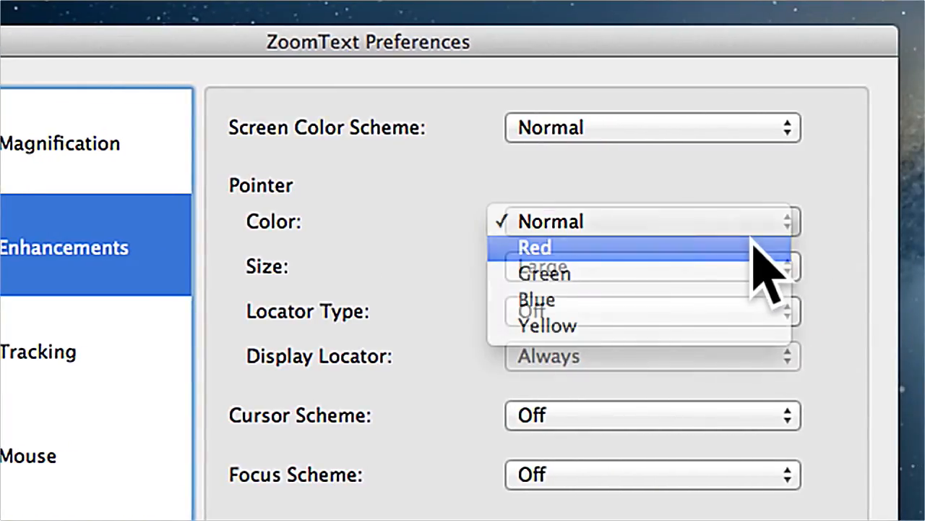
pyautogui.click(533, 248)
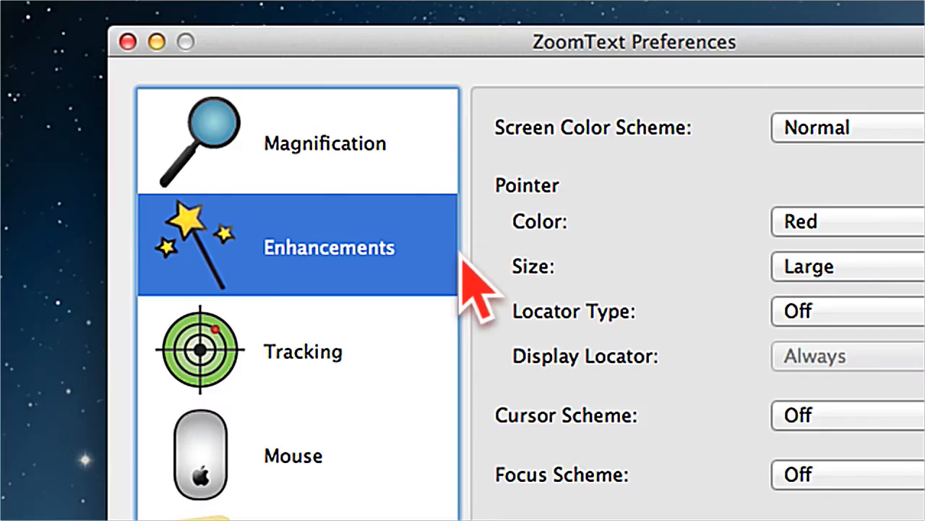
pyautogui.click(795, 311)
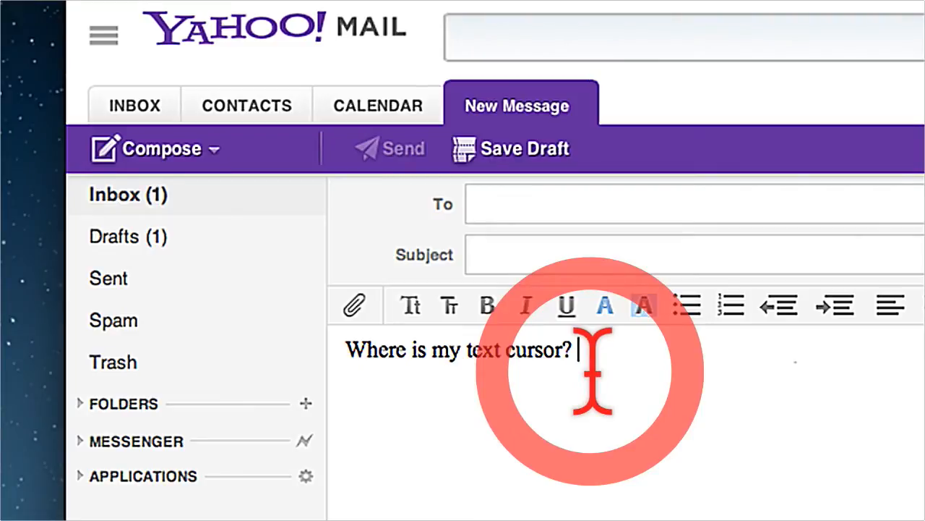
pyautogui.moveTo(788, 416)
pyautogui.write(' Now I can see whe')
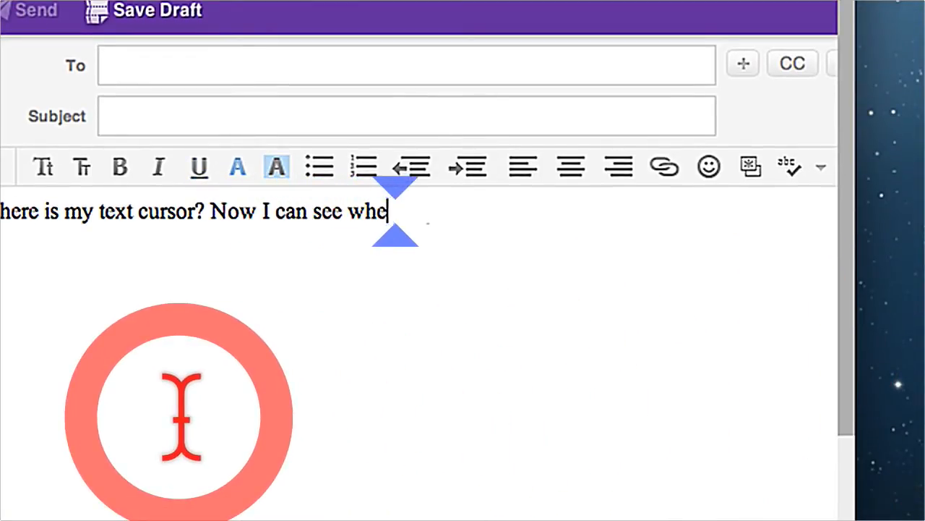
# - Type 're I'm typing!' into the Yahoo Mail message body
pyautogui.write("re I'm typing!")
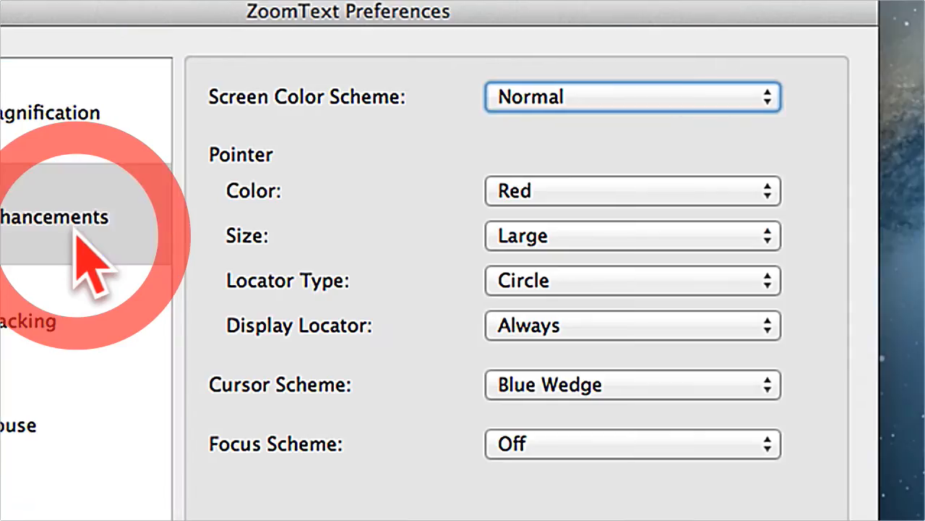
# - Return to Enhancements and set the Focus Scheme to Red Frame
pyautogui.click(632, 235)
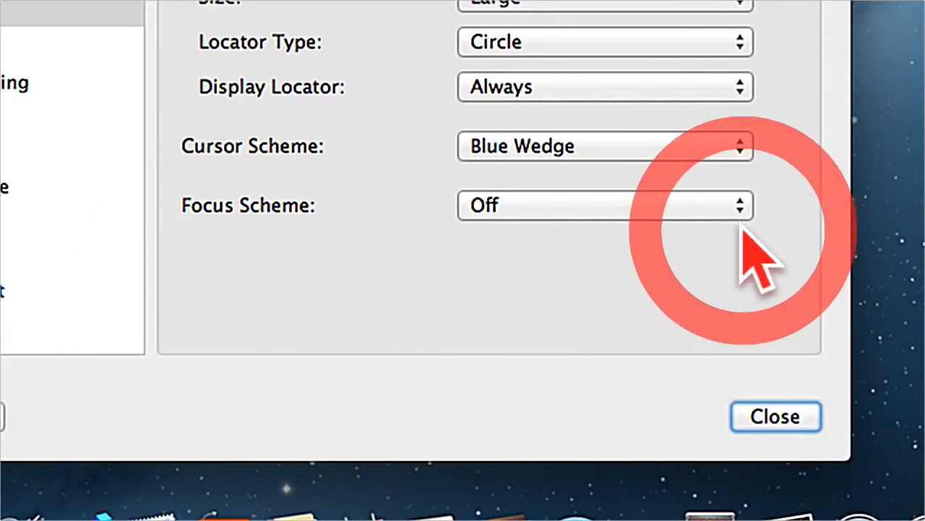
pyautogui.click(606, 206)
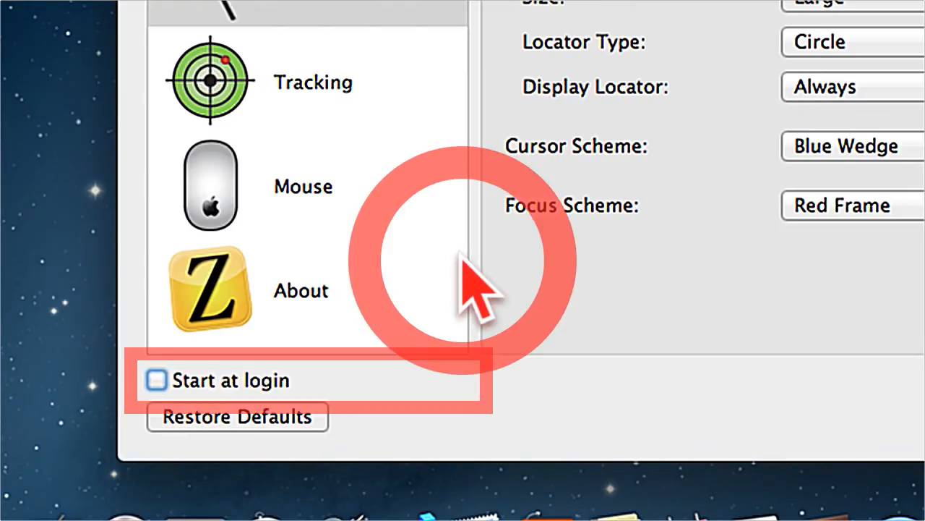
pyautogui.click(156, 380)
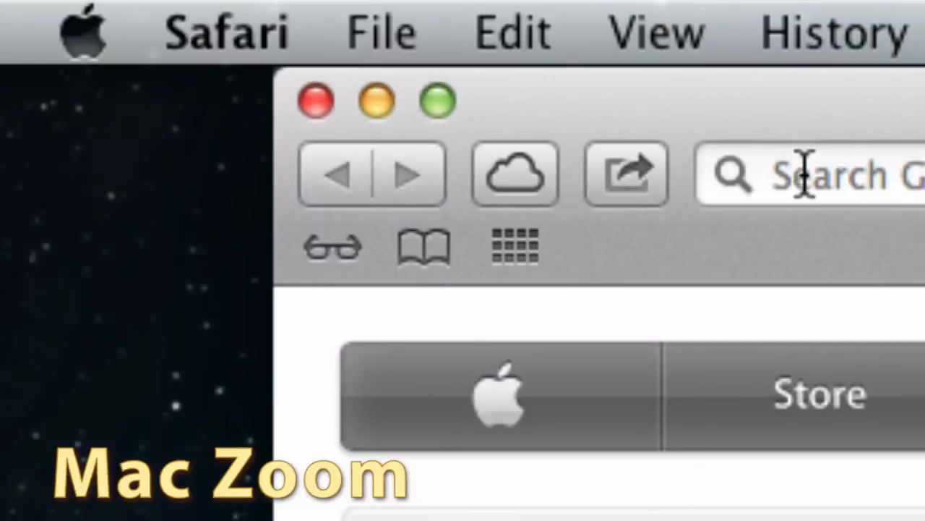
pyautogui.write('www.ais')
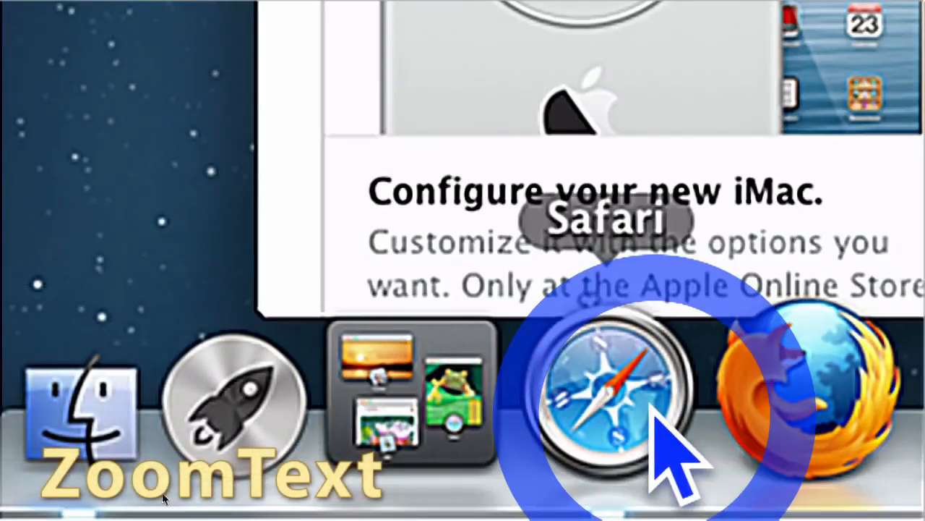
pyautogui.click(611, 391)
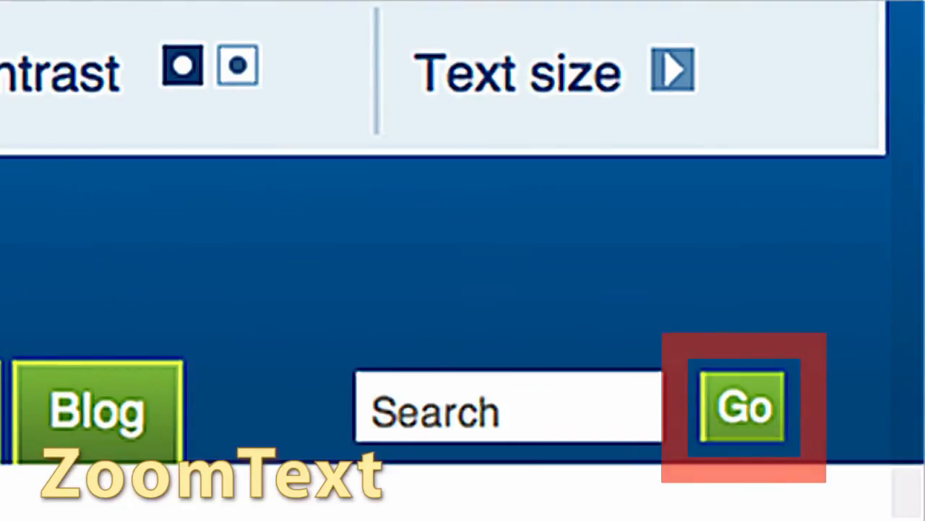
pyautogui.write('z')
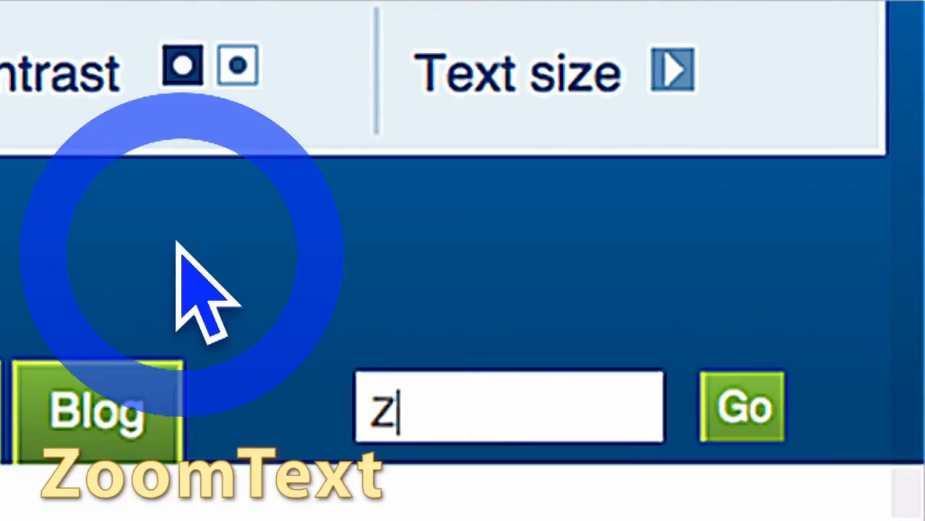
pyautogui.write('oomText Ma')
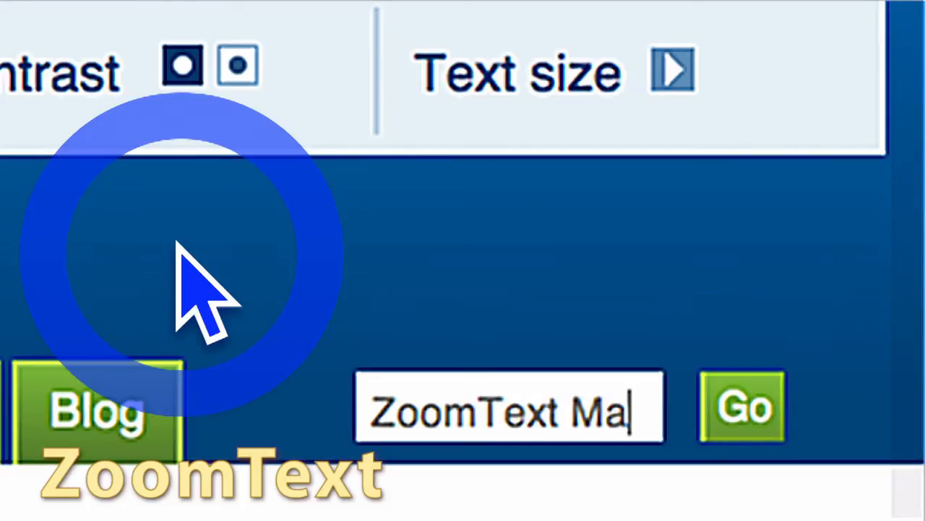